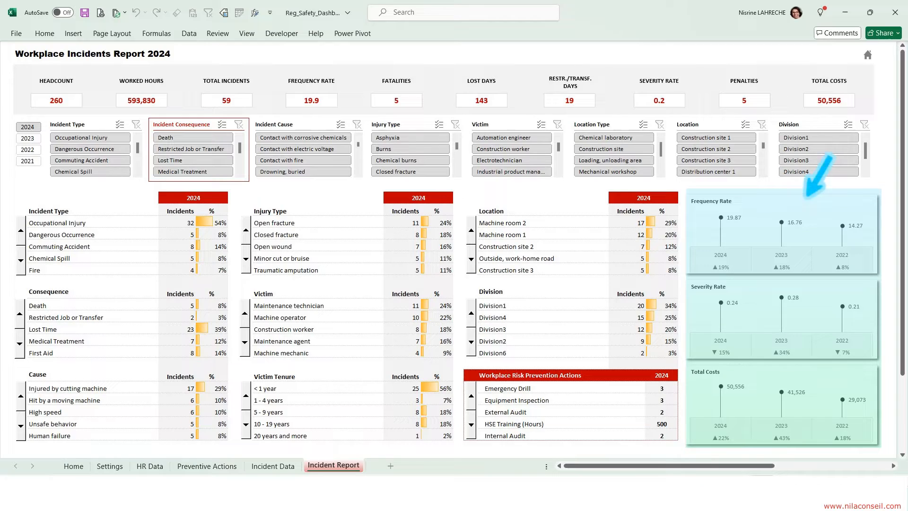
Review the Settings, HR Data, Preventive Actions and Incident Data sheets, then return to the dashboard
left_click(109, 465)
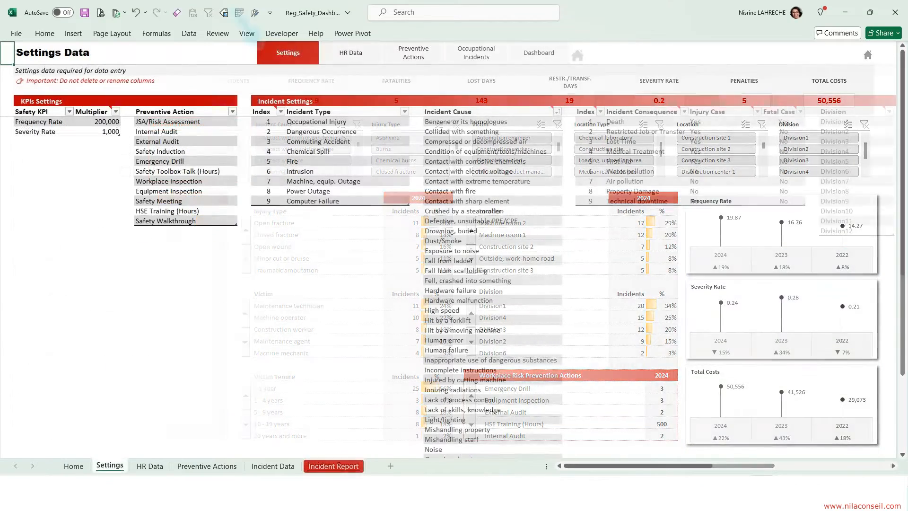
left_click(350, 53)
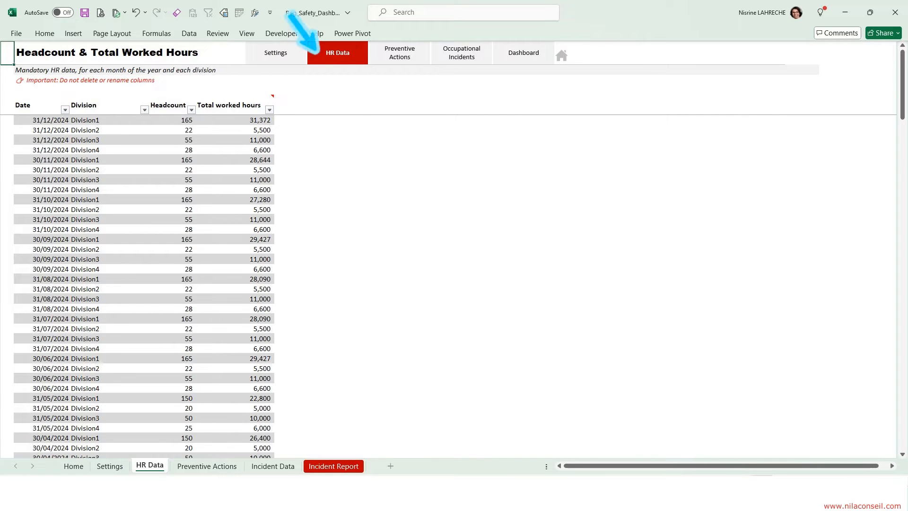
left_click(399, 53)
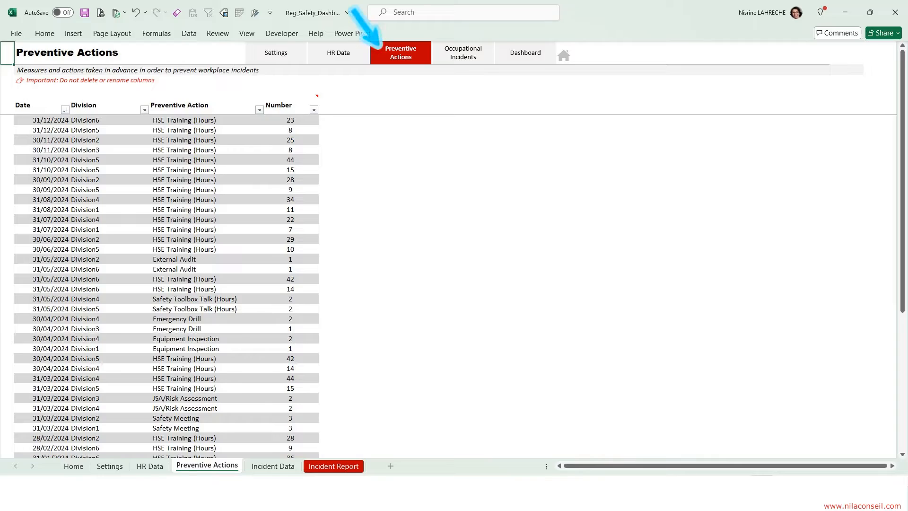
left_click(462, 53)
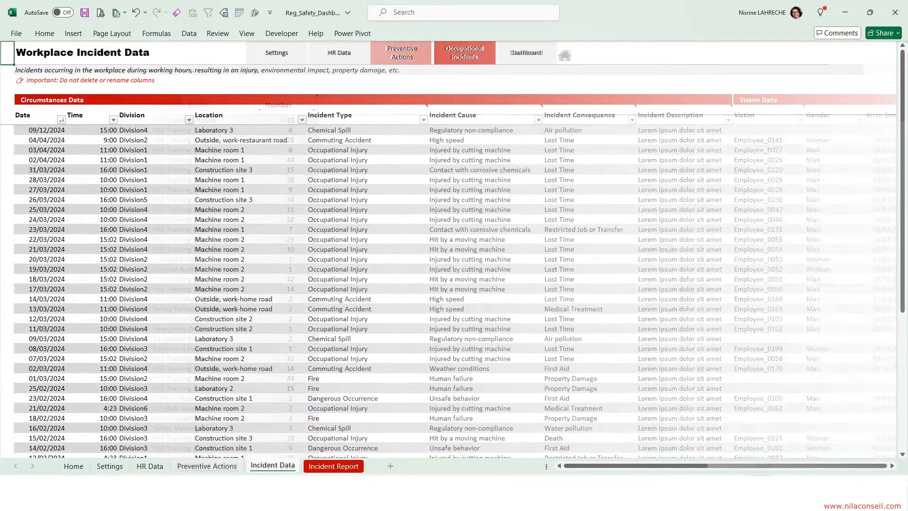
left_click(464, 53)
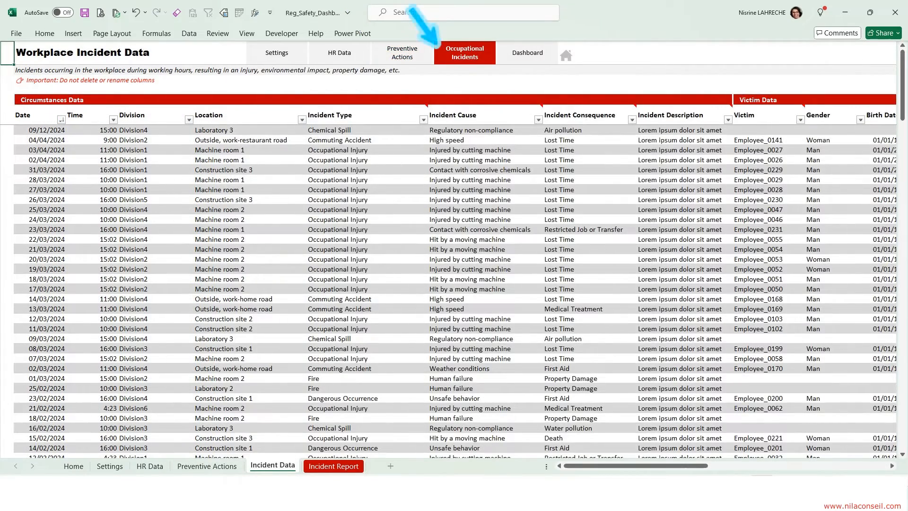
left_click(333, 465)
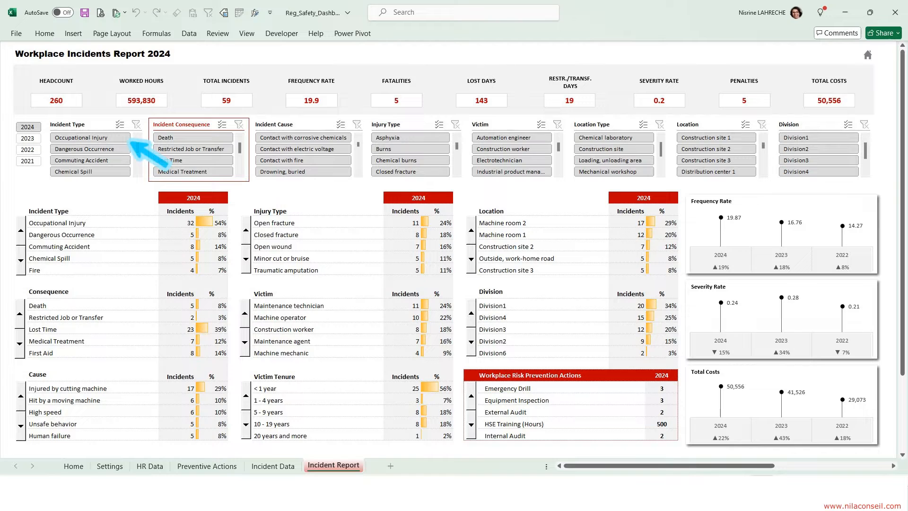
Filter the dashboard to Occupational Injury incidents, showing 32 total incidents
left_click(85, 137)
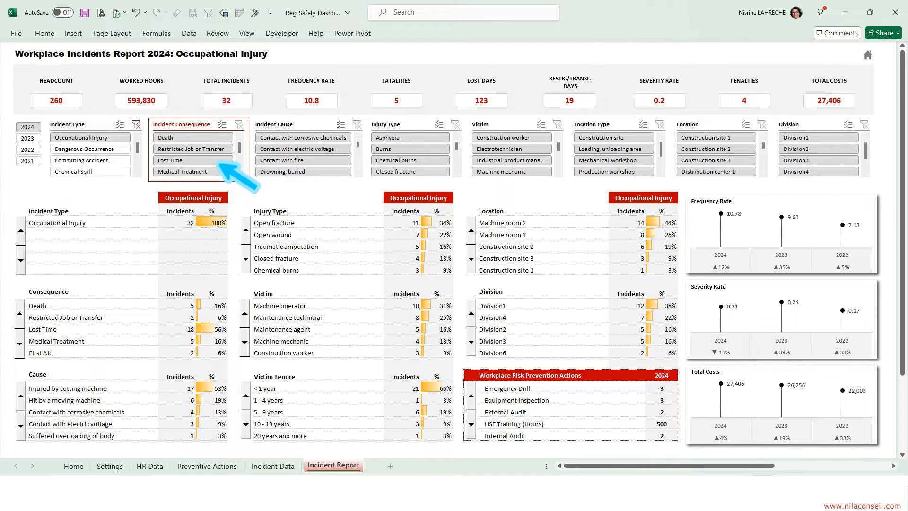
Narrow the Occupational Injury report to Lost Time consequences, leaving 18 incidents
left_click(181, 160)
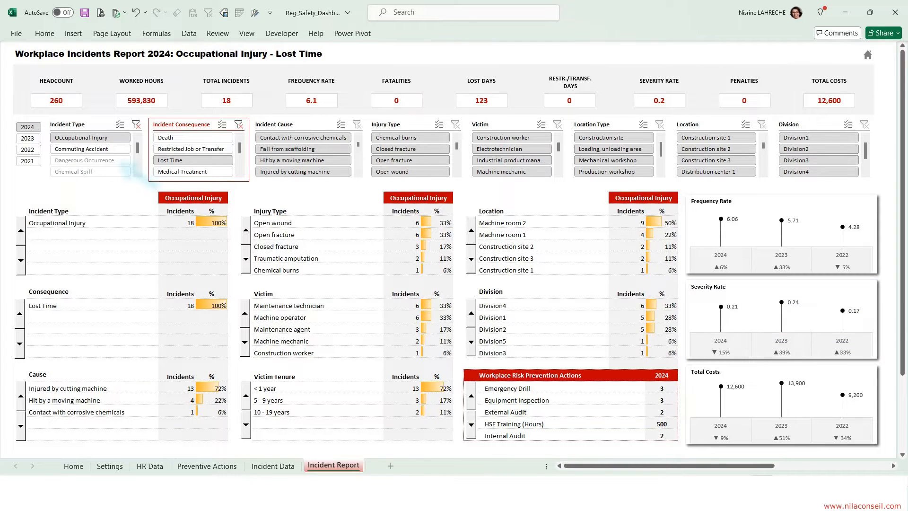
Switch the report to Commuting Accident, then to Chemical Spill incidents (5 total, 20,000 costs)
left_click(81, 160)
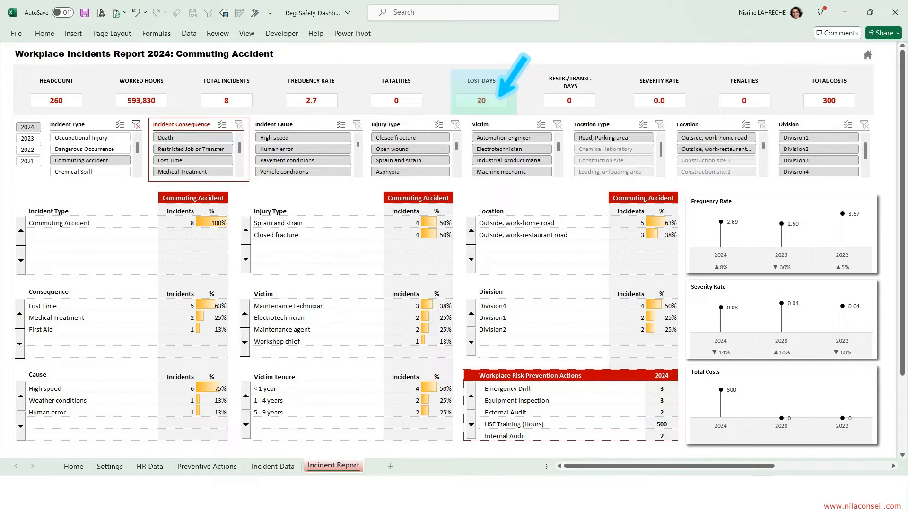
left_click(73, 171)
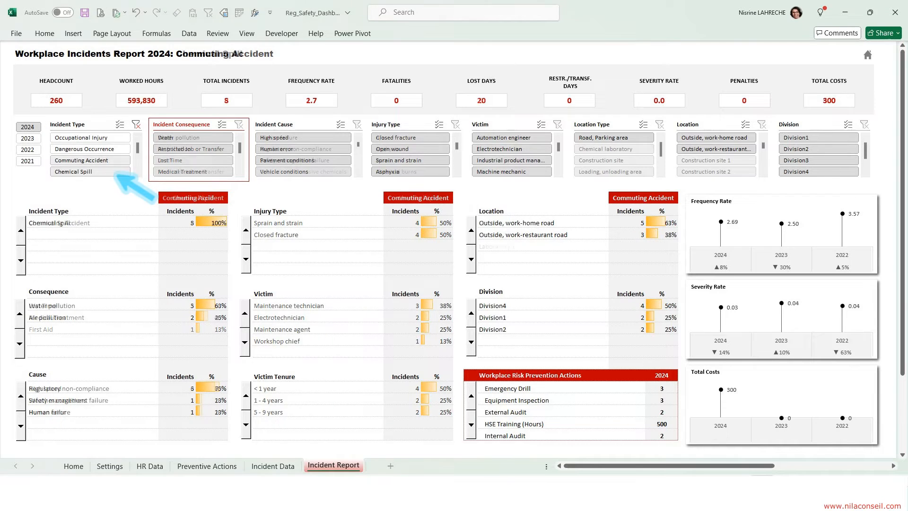
left_click(73, 171)
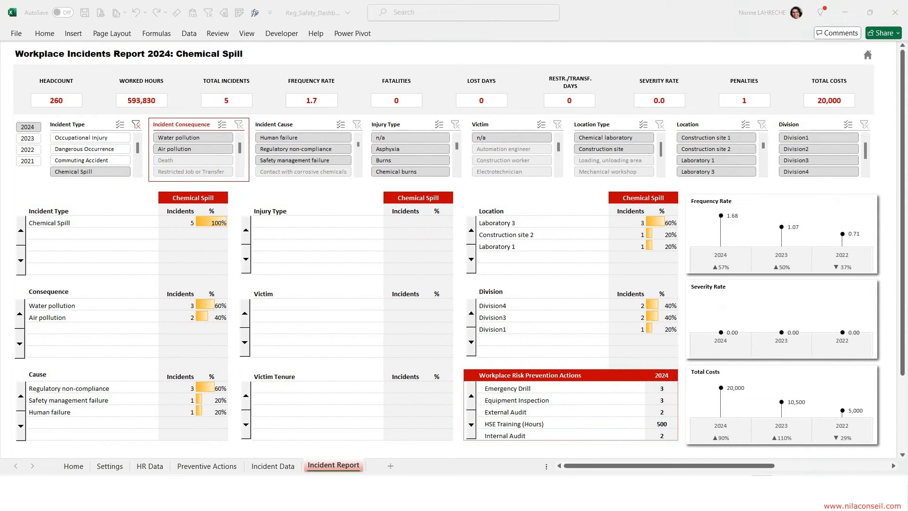
Filter to Computer Failure with Technical downtime in Machine room 1, leaving 2 incidents
left_click(69, 388)
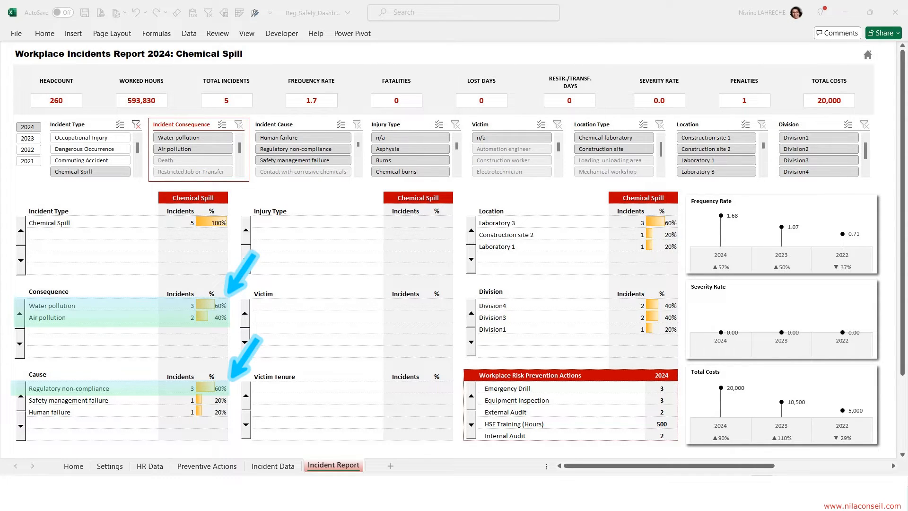
left_click(83, 171)
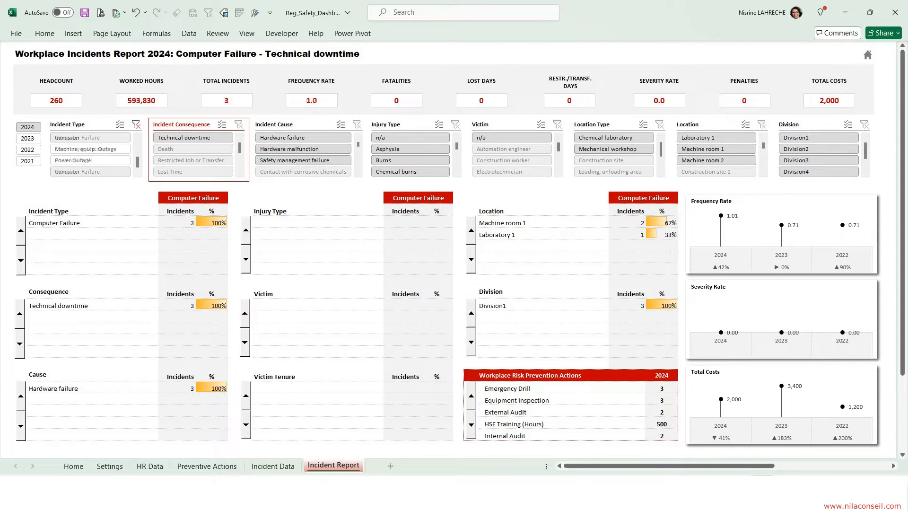
left_click(716, 149)
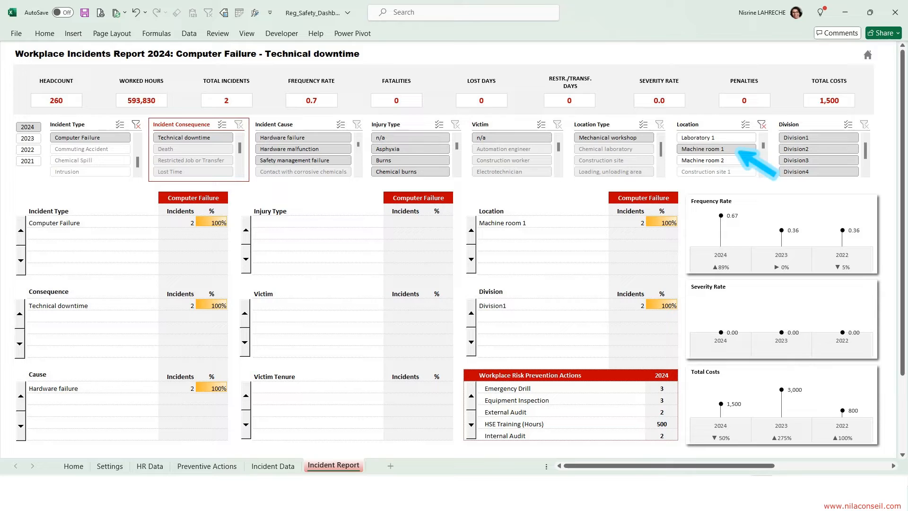